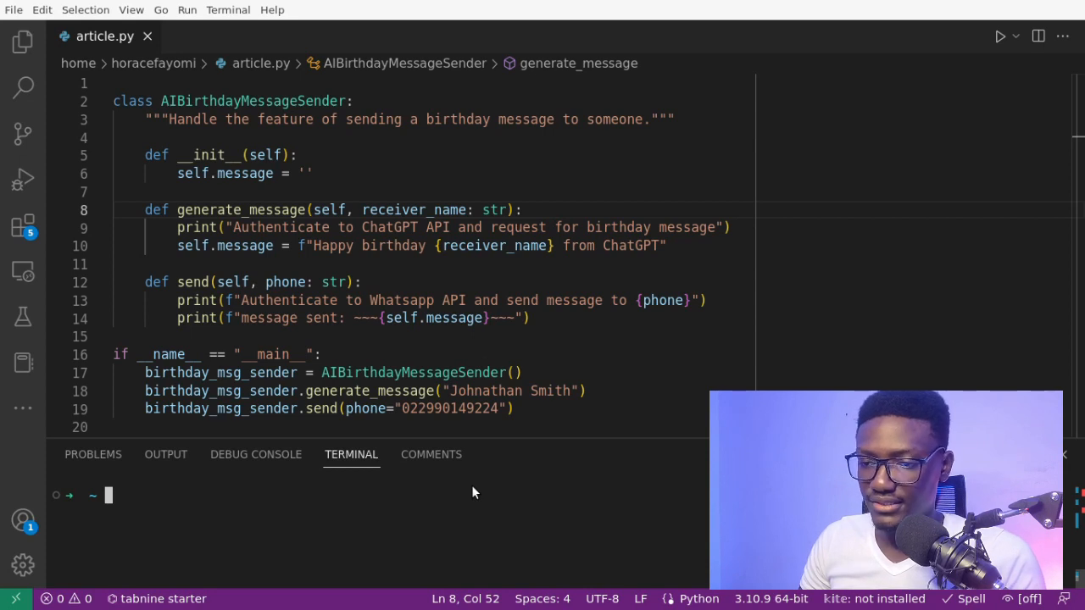
# Step: Run article.py to show the authentication lines and Johnathan Smith's birthday message
pyautogui.doubleClick(252, 101)
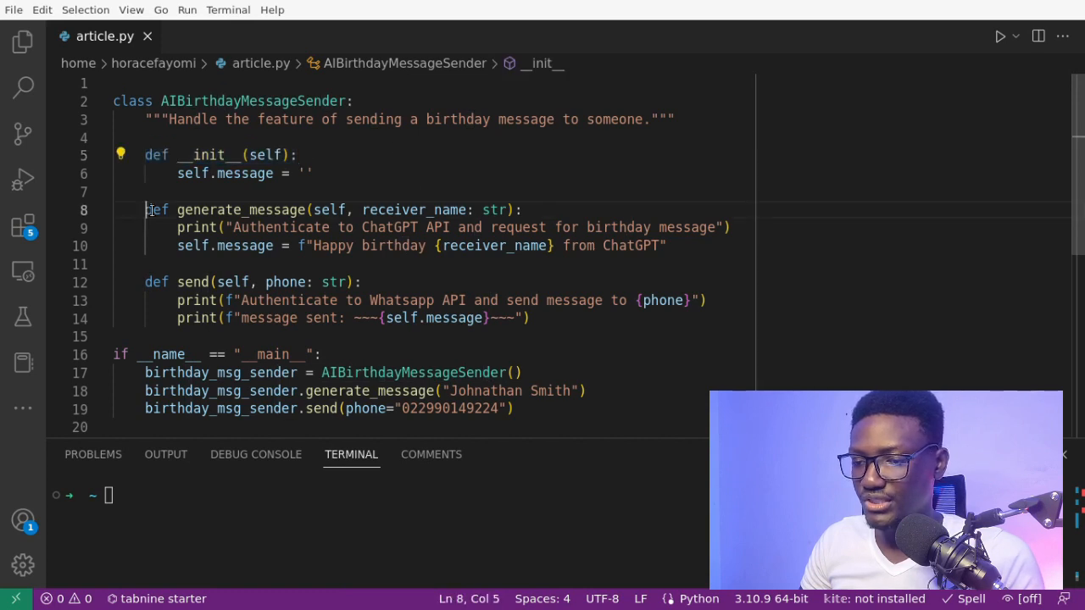
pyautogui.doubleClick(413, 210)
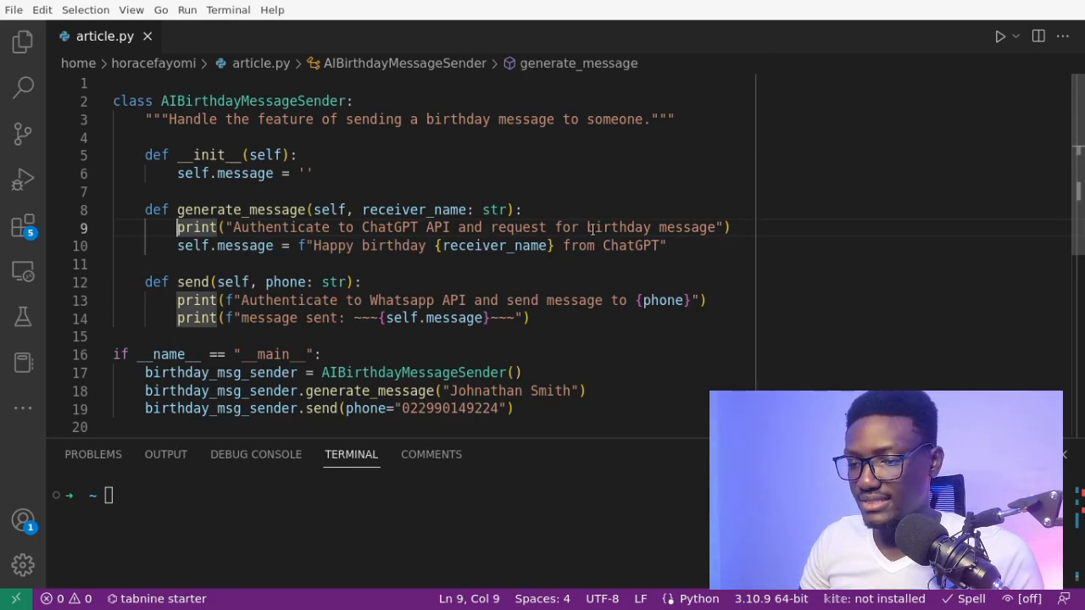
pyautogui.doubleClick(246, 246)
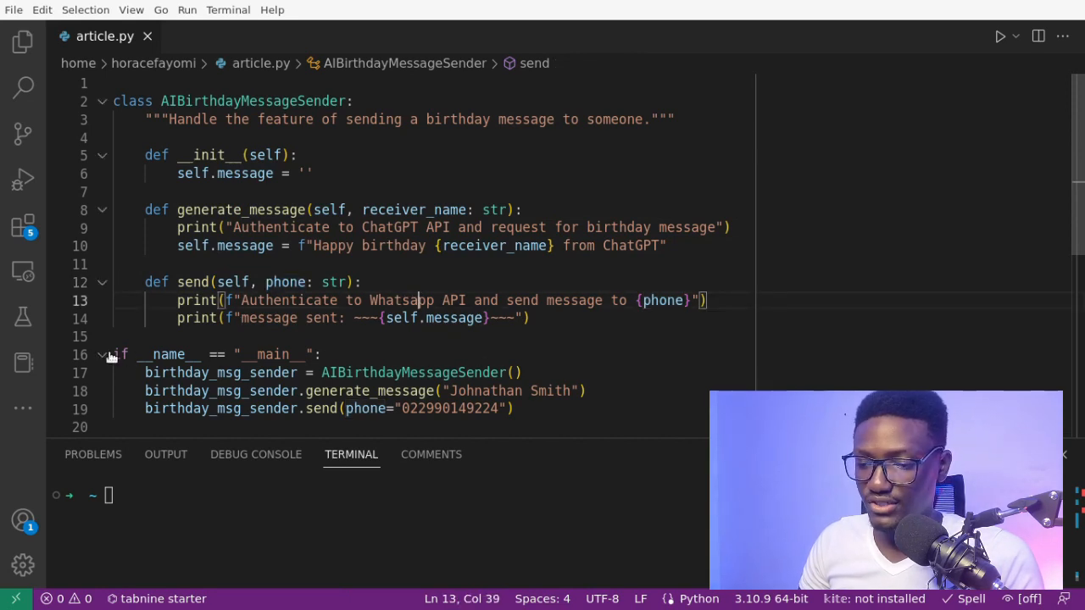
pyautogui.moveTo(381, 372)
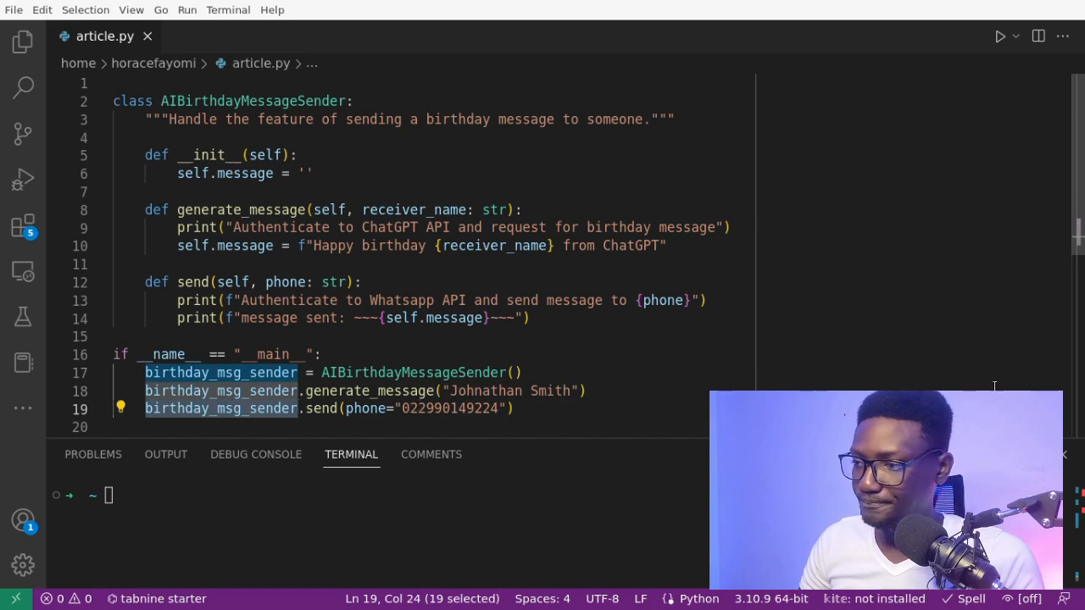
pyautogui.click(999, 36)
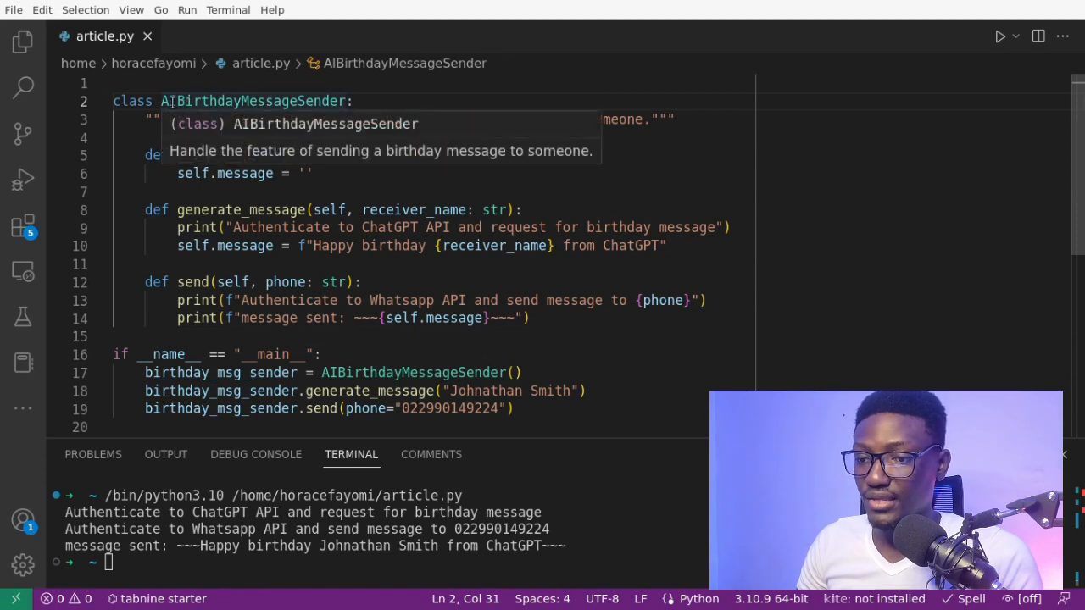
pyautogui.doubleClick(252, 101)
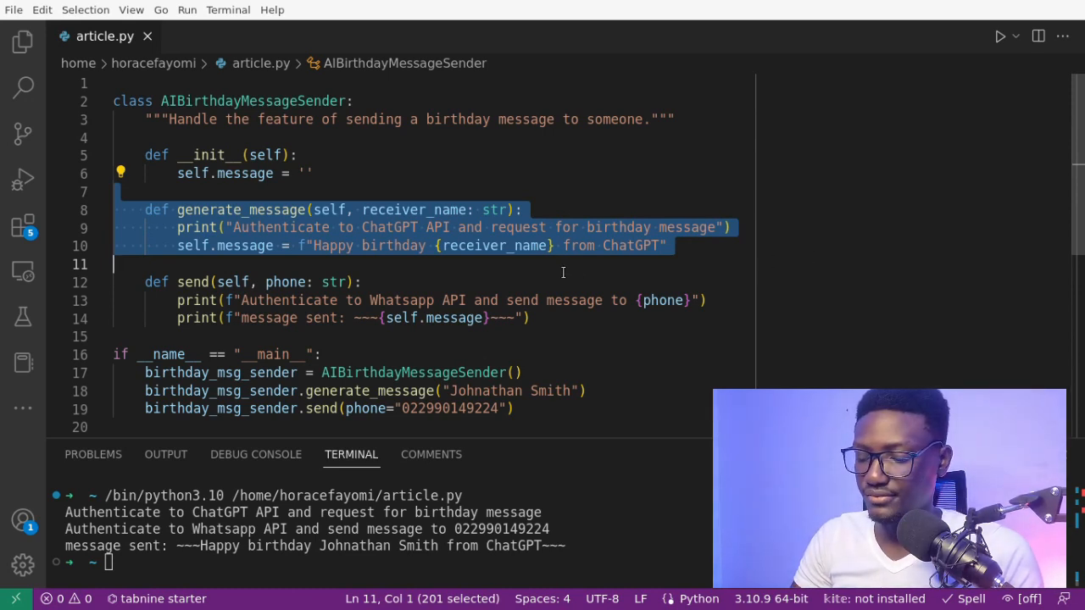
# Step: Type class ChatGptBirthdayMsgGenerator with an __init__ that sets self.receiver_name = receiver_name
pyautogui.write('c')
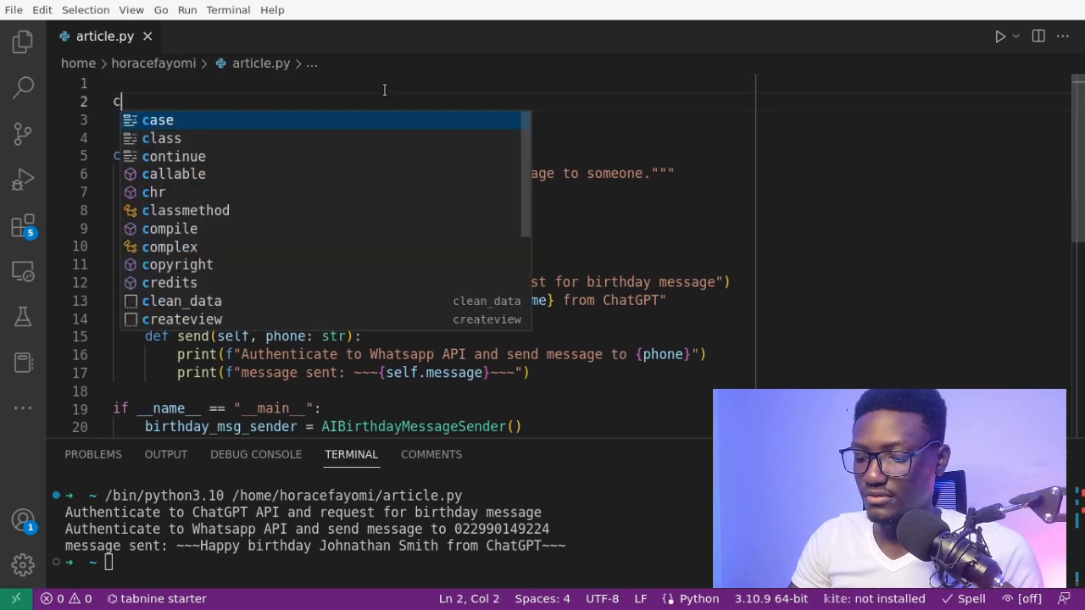
pyautogui.write('lass Chat')
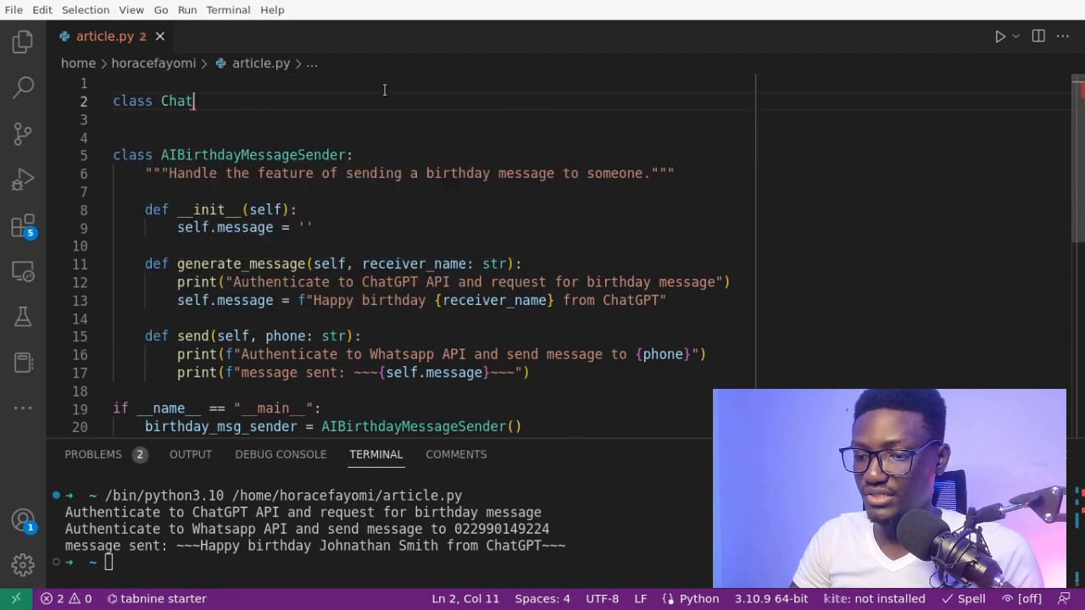
pyautogui.write('Gpt')
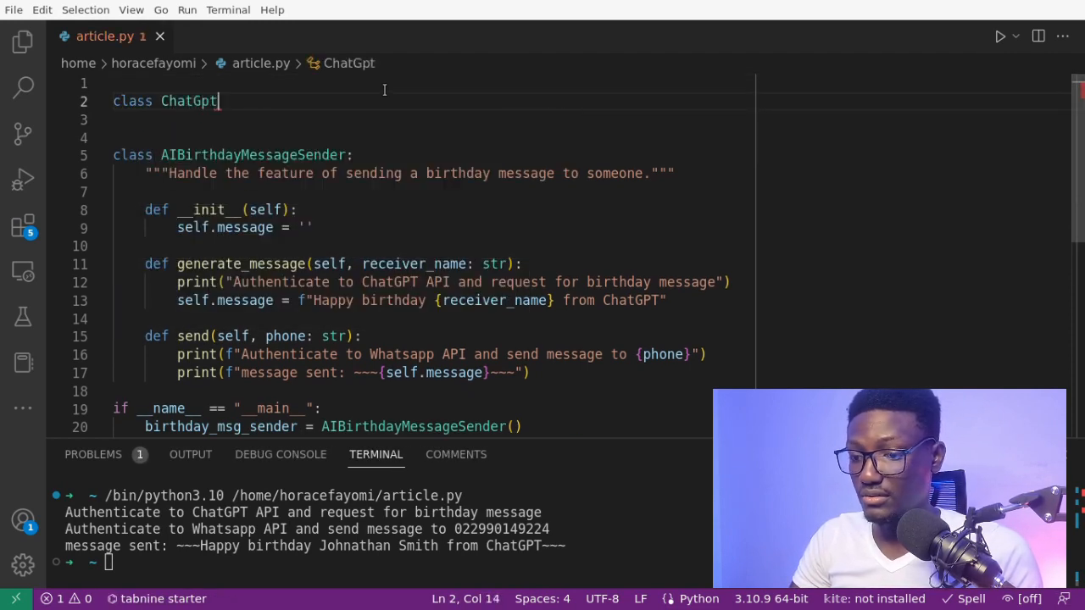
pyautogui.write('BirthdayMs')
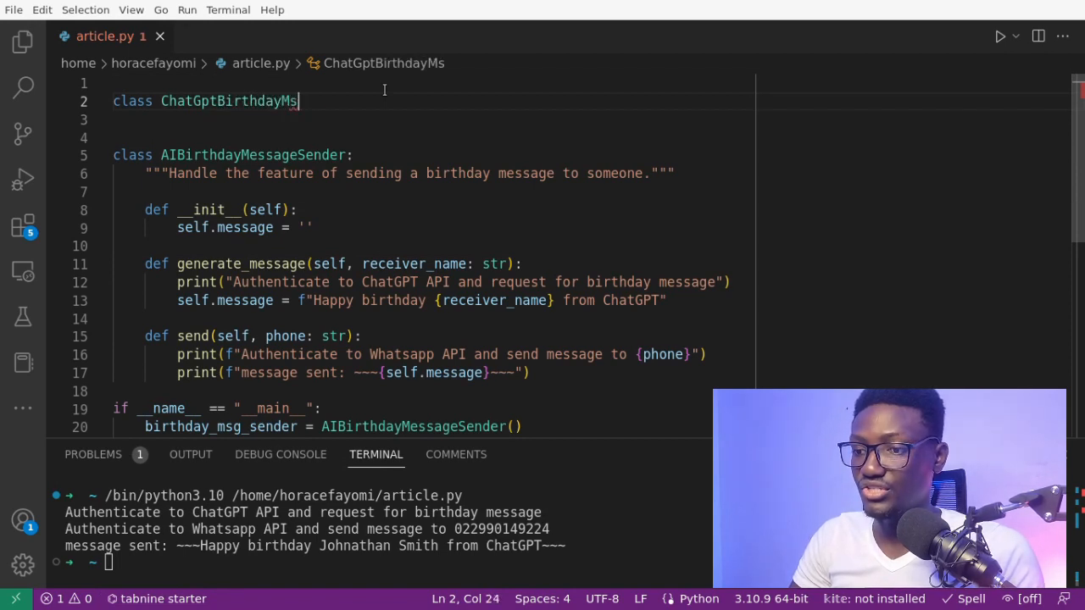
pyautogui.write('gGenerator:')
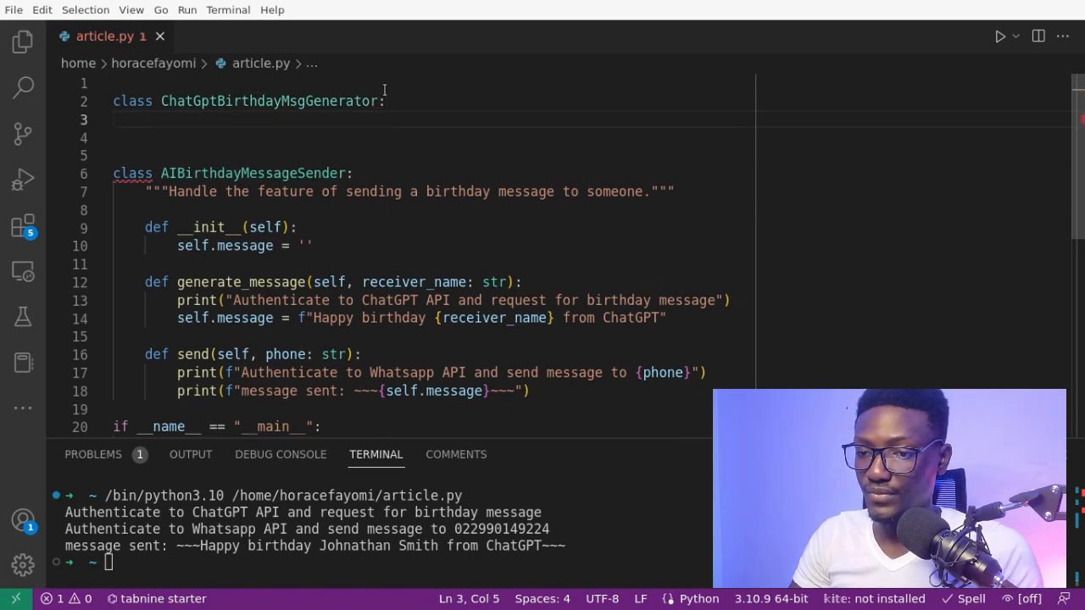
pyautogui.write('d')
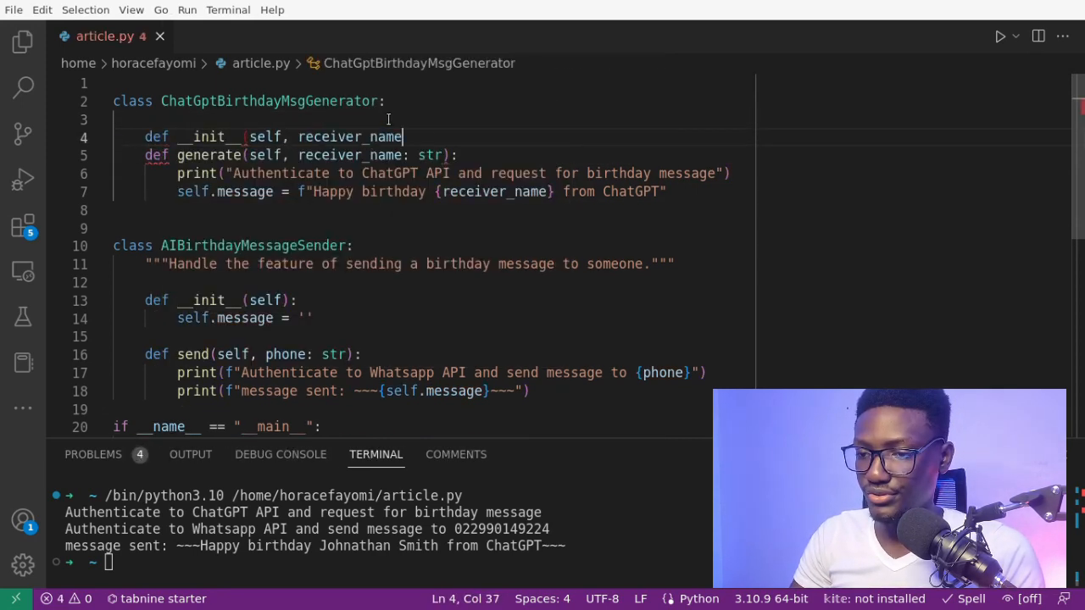
pyautogui.write(': str,')
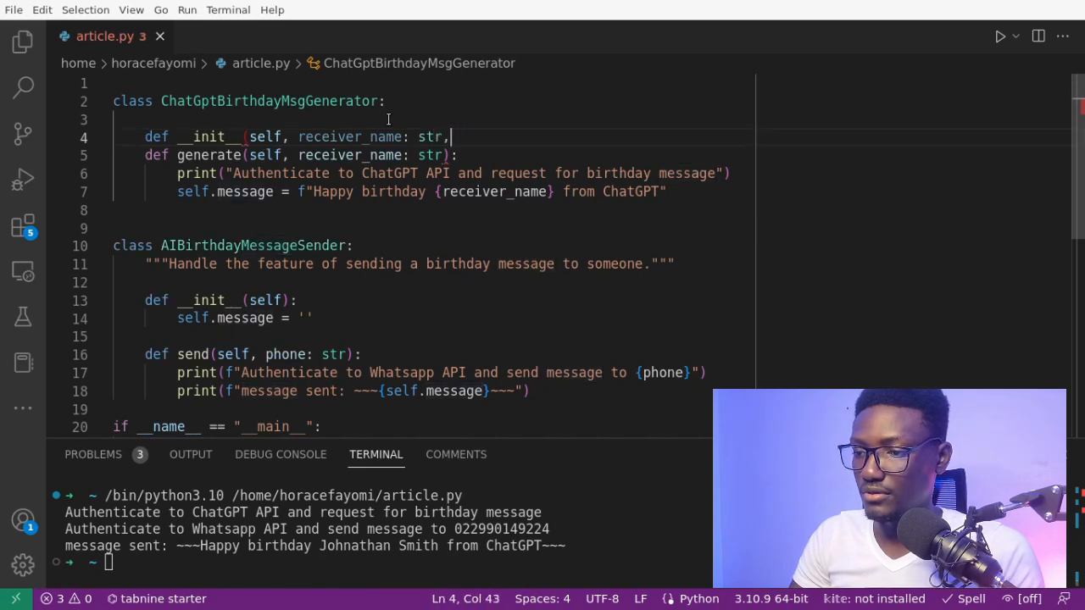
pyautogui.write('self.receiver_name = receiver_name')
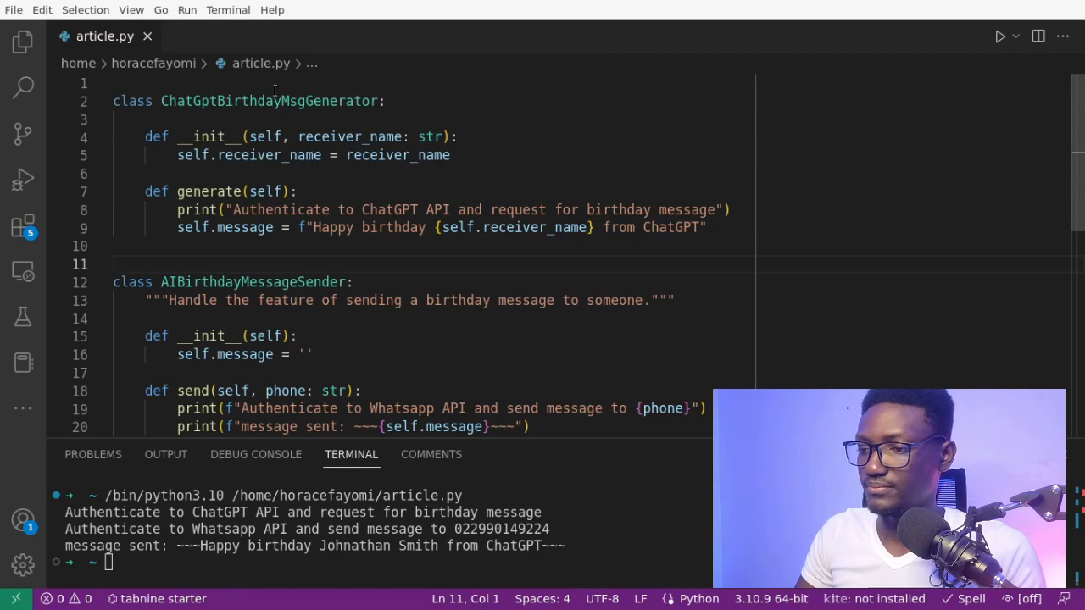
# Step: In __main__, add msg_generator = ChatGptBirthdayMsgGenerator(receiver_name=...) above the sender line
pyautogui.doubleClick(269, 100)
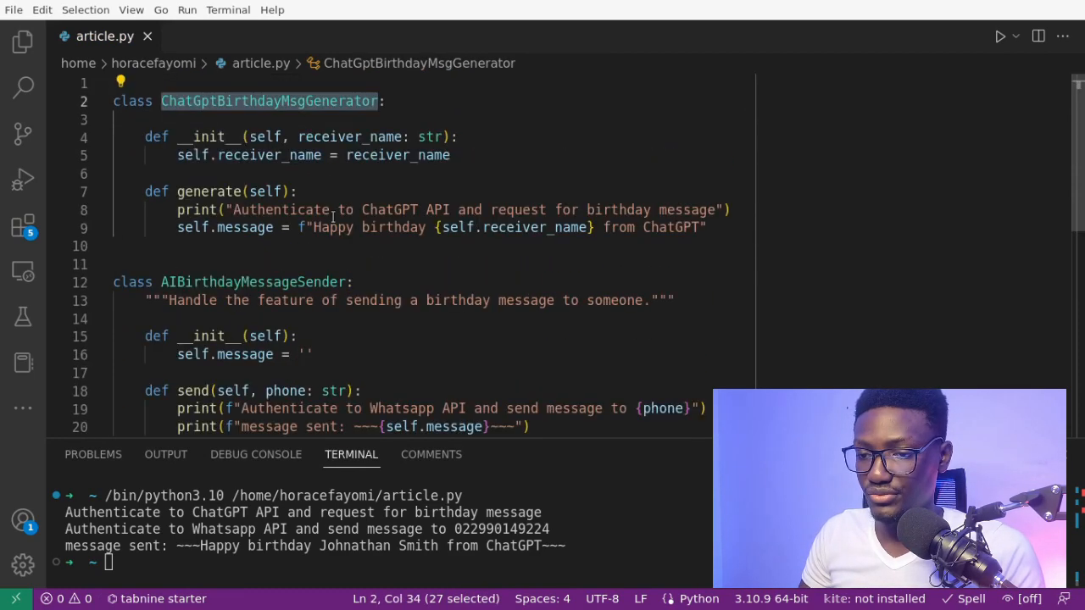
pyautogui.scroll(-3)
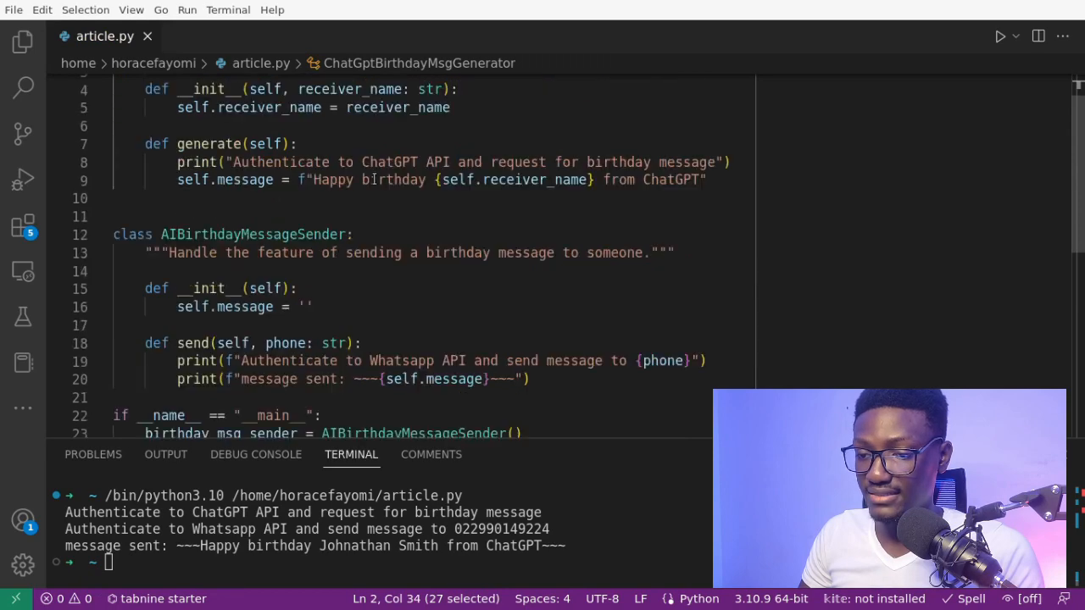
pyautogui.scroll(-3)
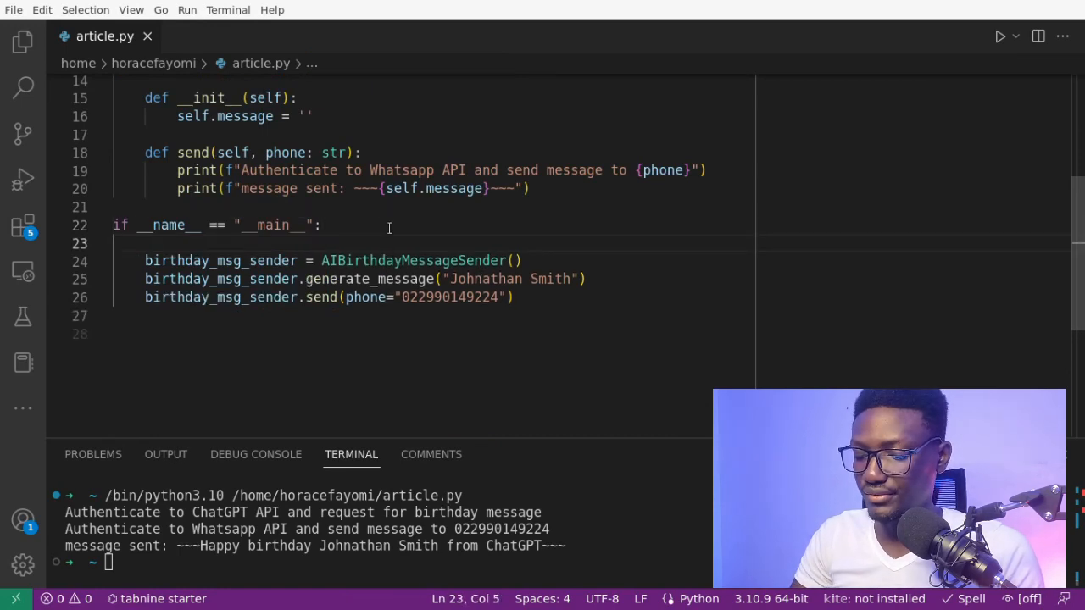
pyautogui.write('msg_g')
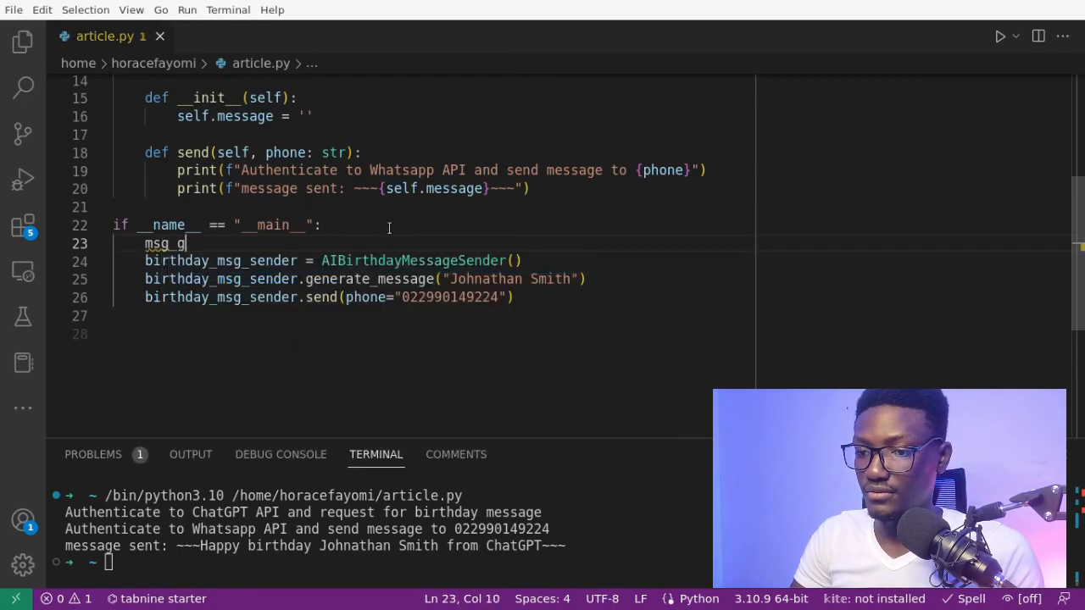
pyautogui.write('enerator = ChatGptBirthdayMsgGenerator(receiver_name="Johnathan Smith')
pyautogui.write('msg =')
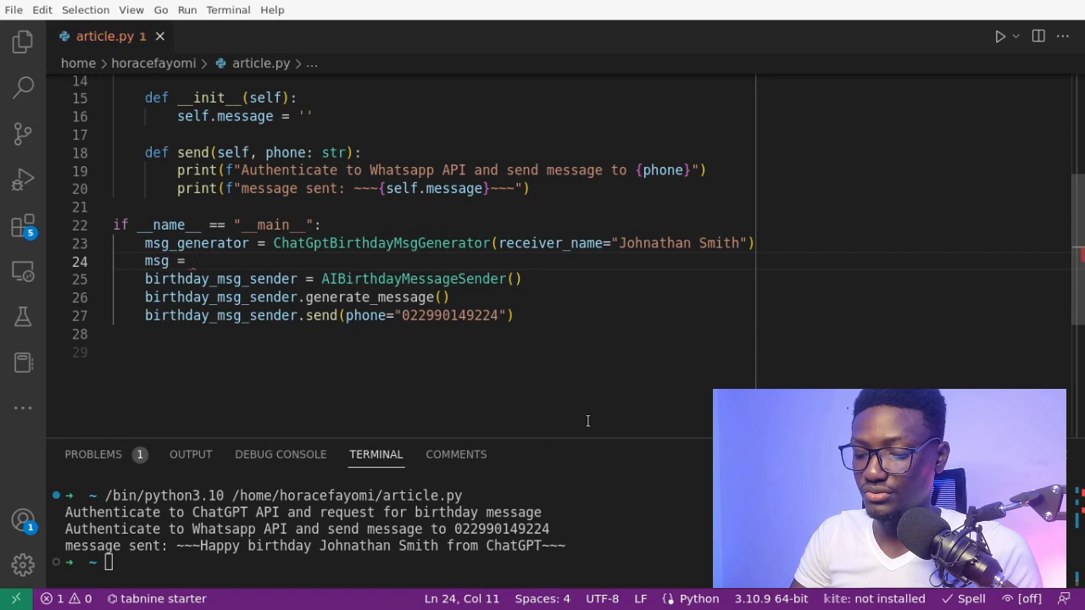
# Step: Assign msg = msg_generator.generate(), add a message: str parameter to the sender, and pass message=msg
pyautogui.write('msg_generator.g')
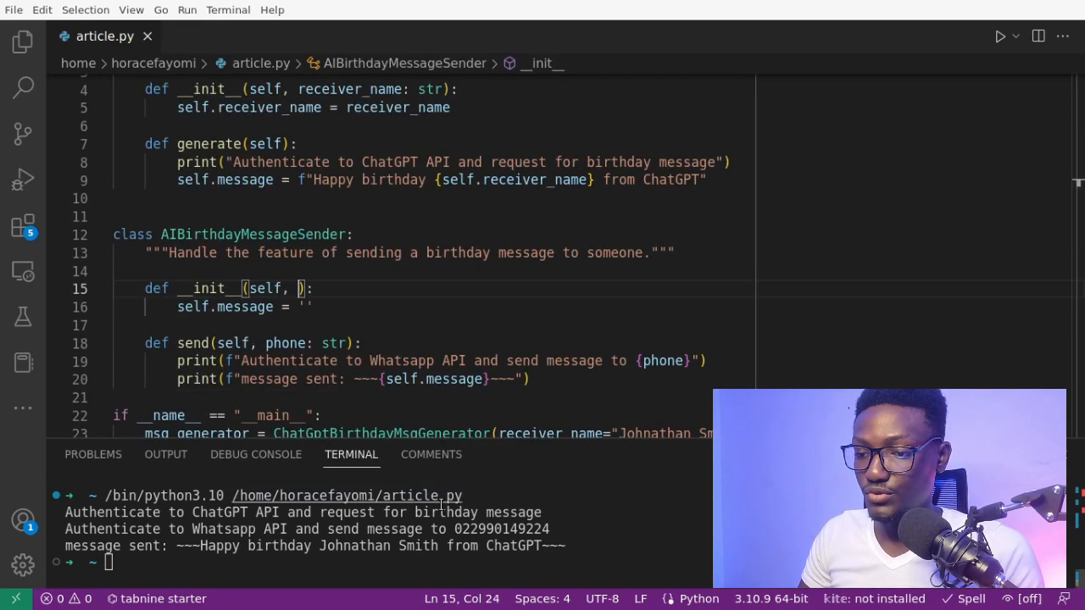
pyautogui.write('message: str')
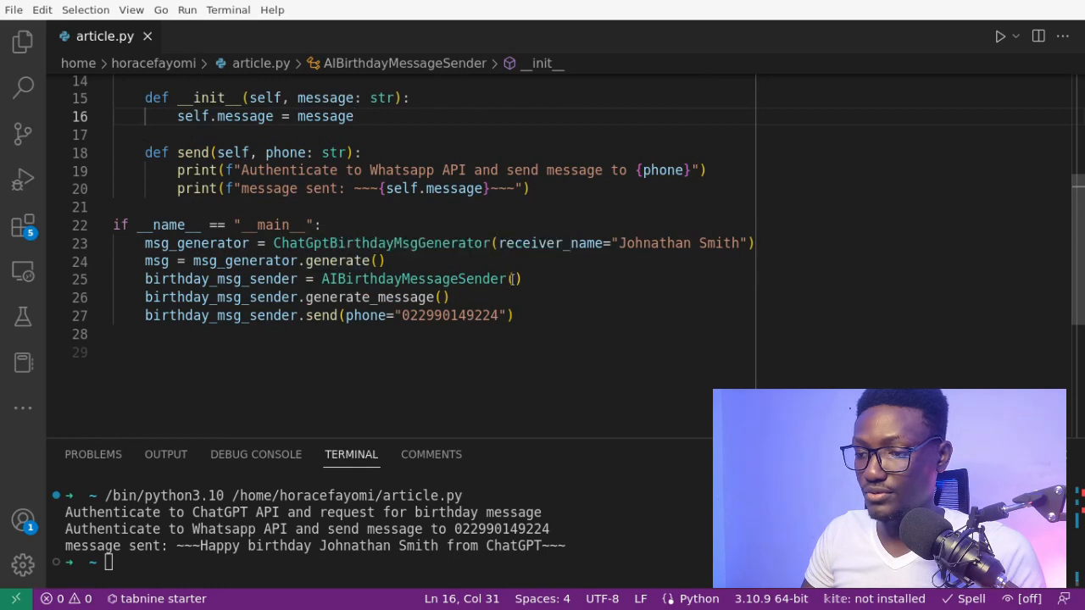
pyautogui.write('message=')
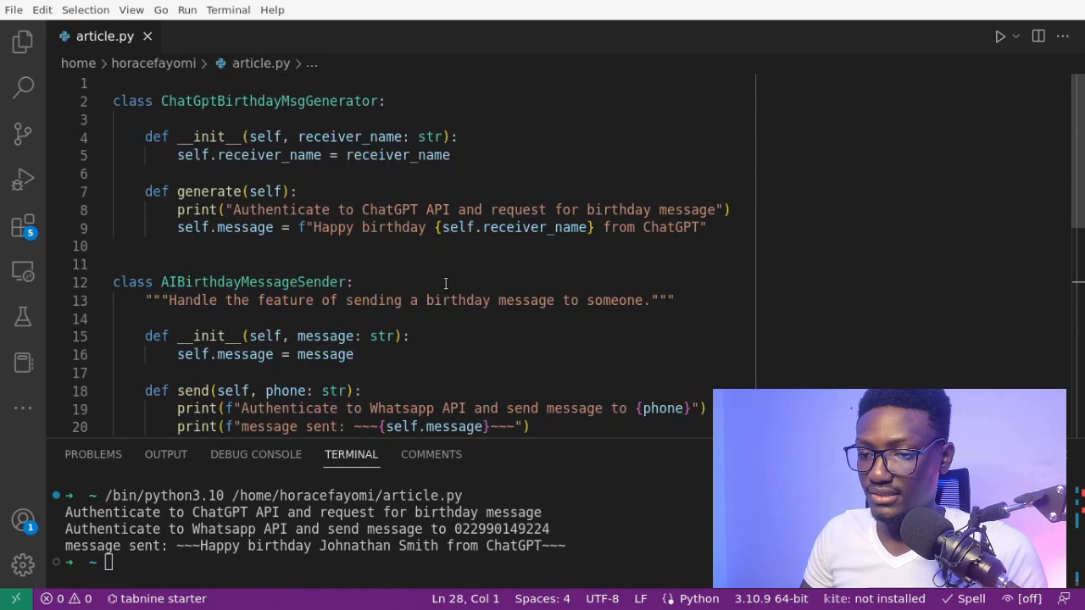
# Step: Make generate() return the message, then rerun article.py to confirm the birthday text prints
pyautogui.scroll(-3)
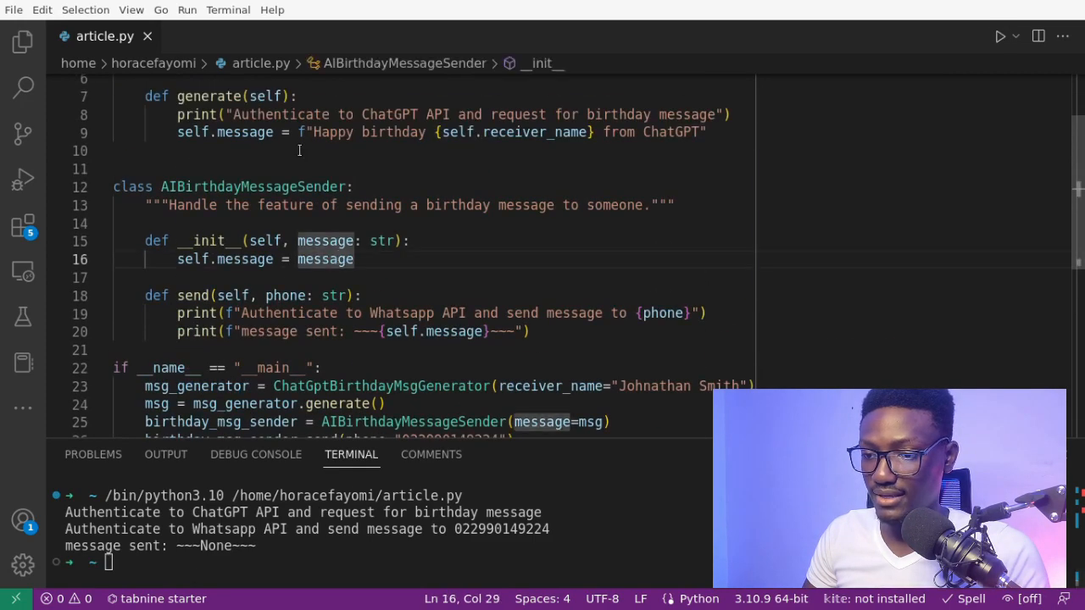
pyautogui.click(177, 151)
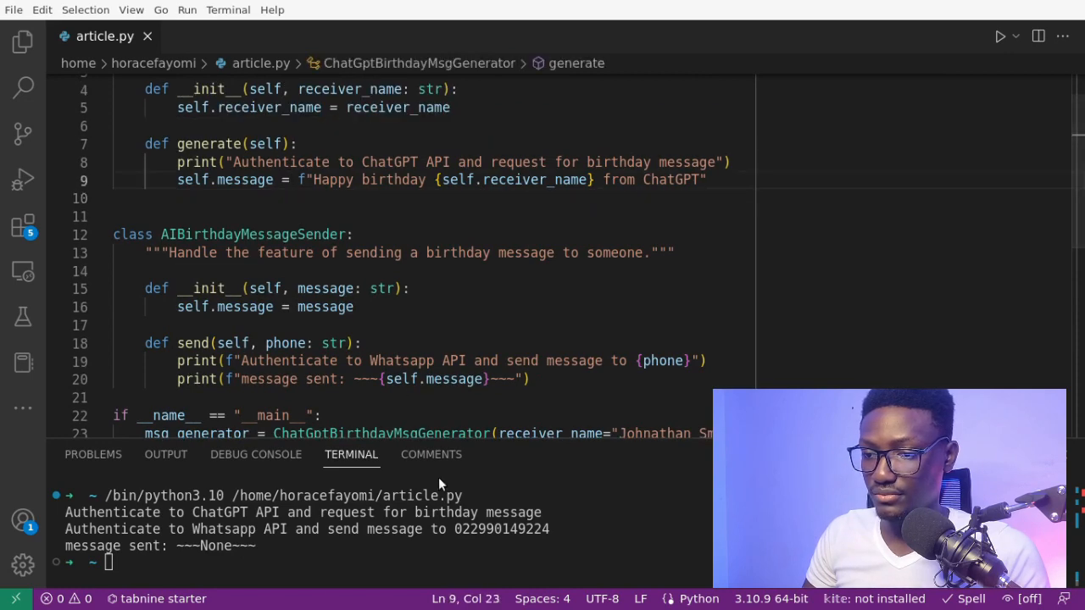
pyautogui.write('return')
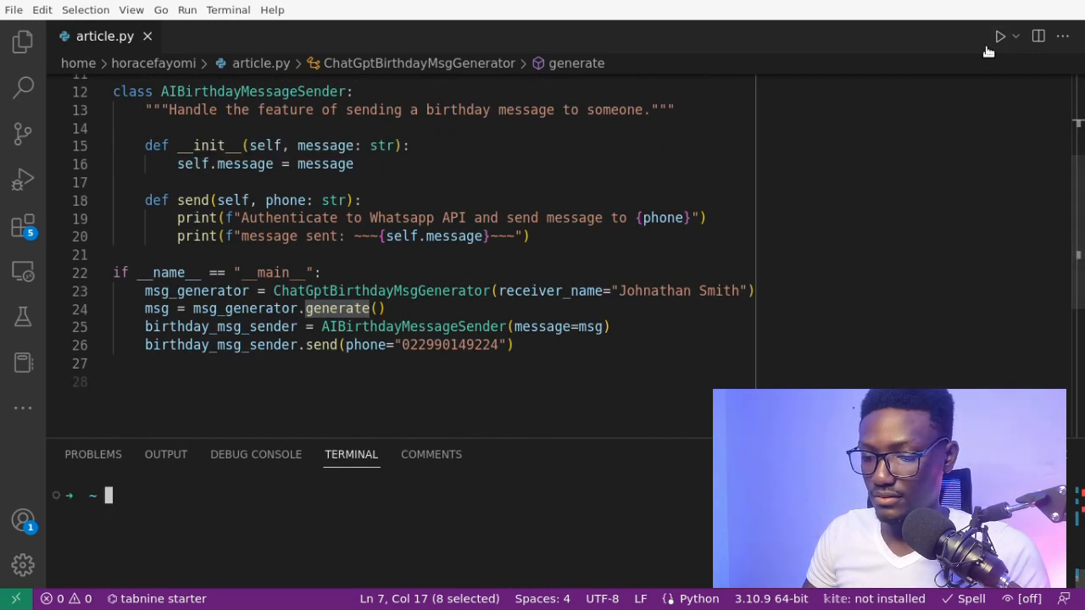
pyautogui.click(999, 35)
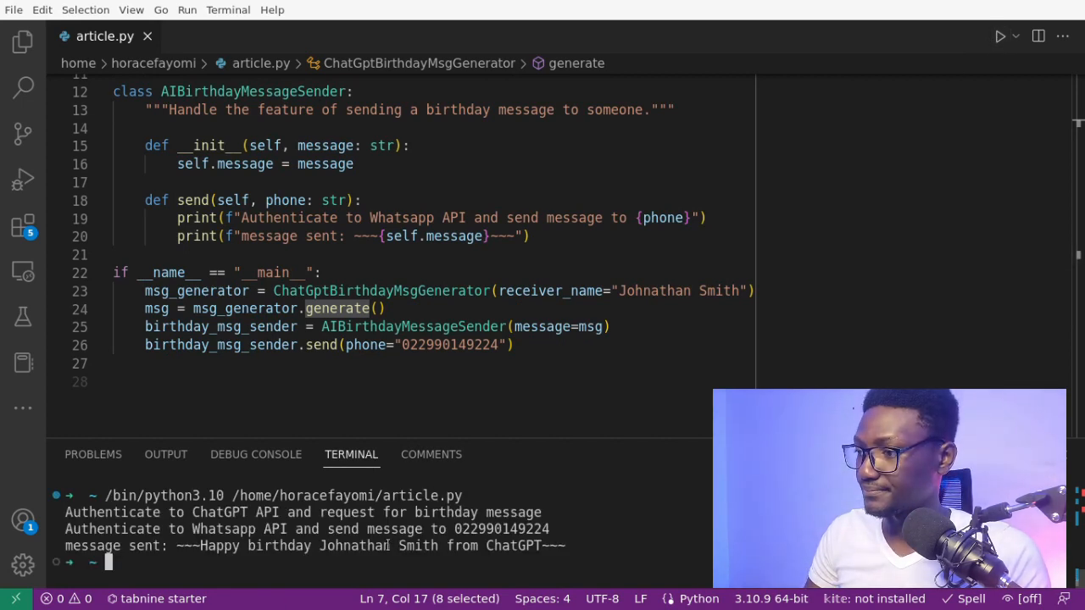